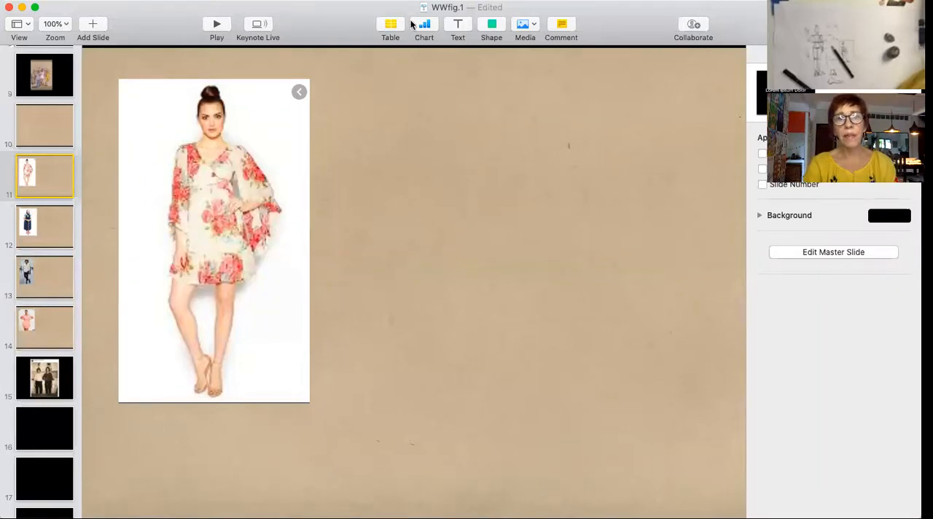
{"action": "mouse_move", "coordinate": [447, 111]}
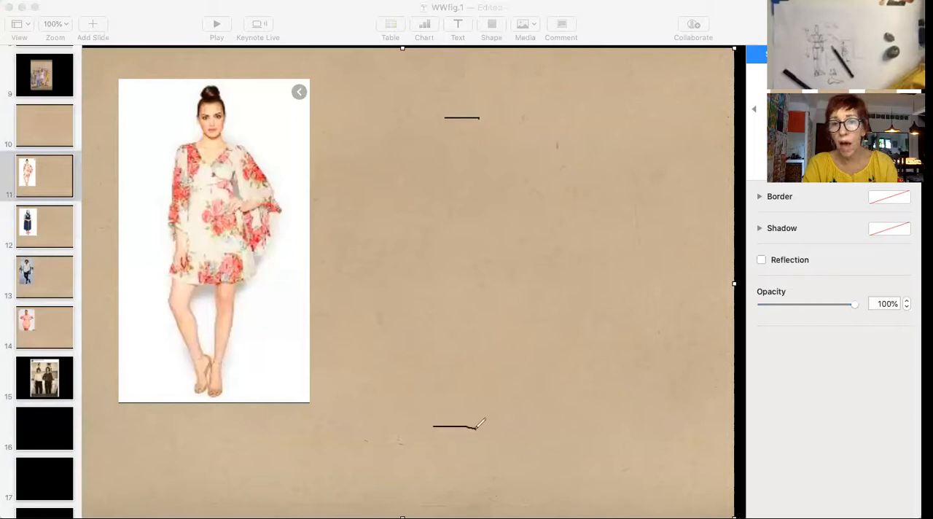
{"action": "mouse_move", "coordinate": [467, 310]}
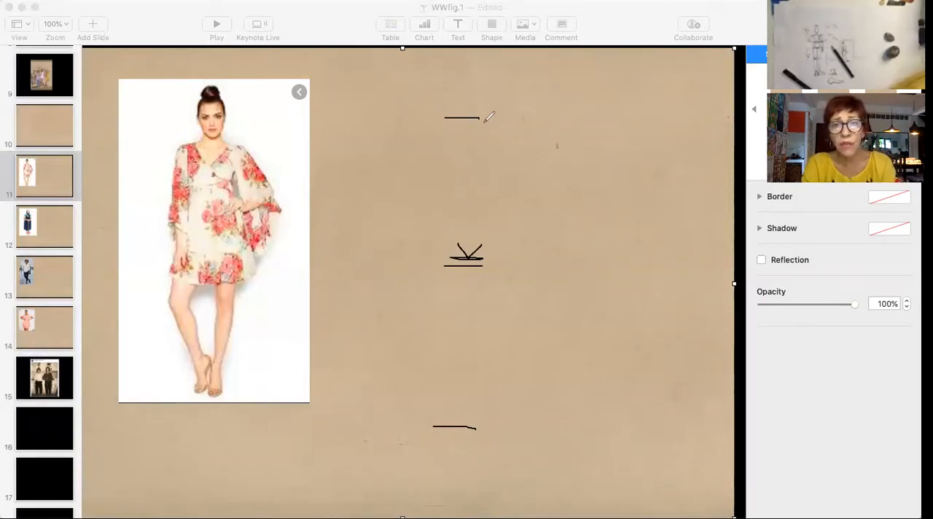
Draw the head oval below the top mark, then the shoulder and centre lines
{"action": "left_click_drag", "start_coordinate": [462, 116], "coordinate": [462, 145]}
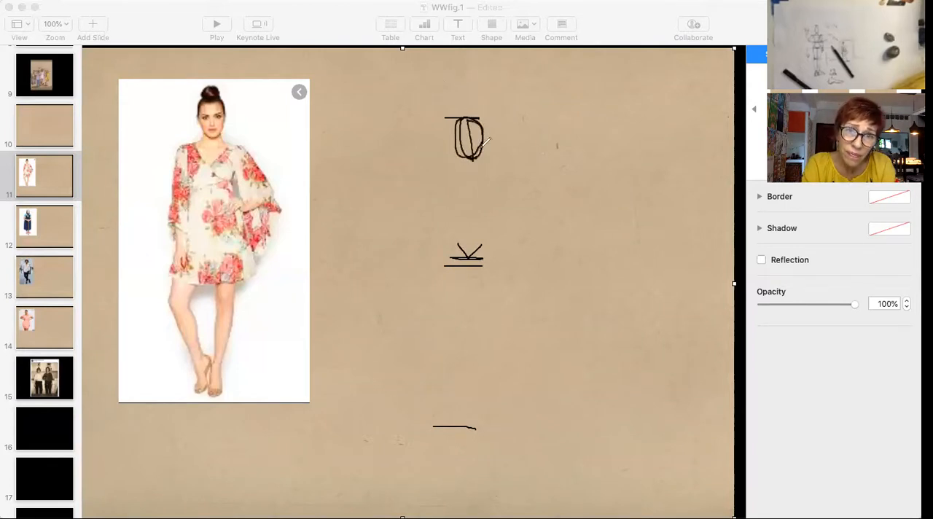
{"action": "mouse_move", "coordinate": [507, 171]}
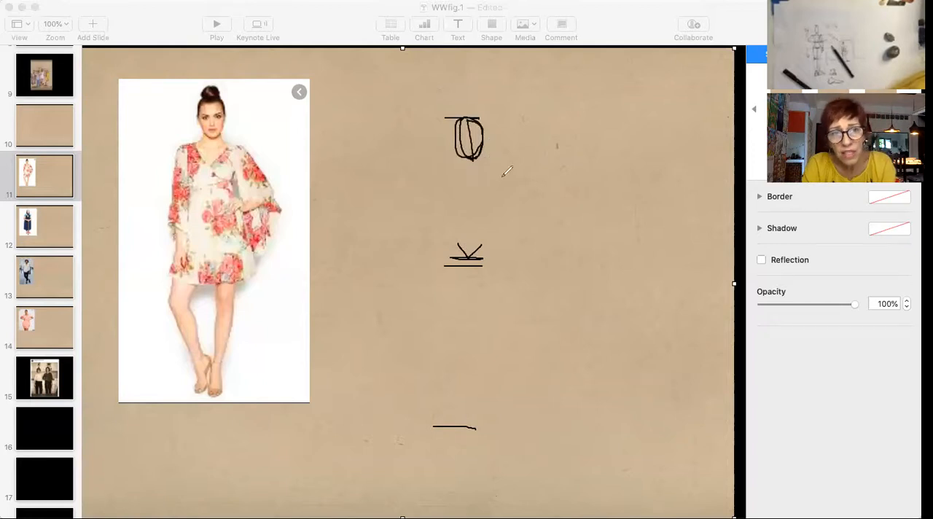
{"action": "mouse_move", "coordinate": [443, 166]}
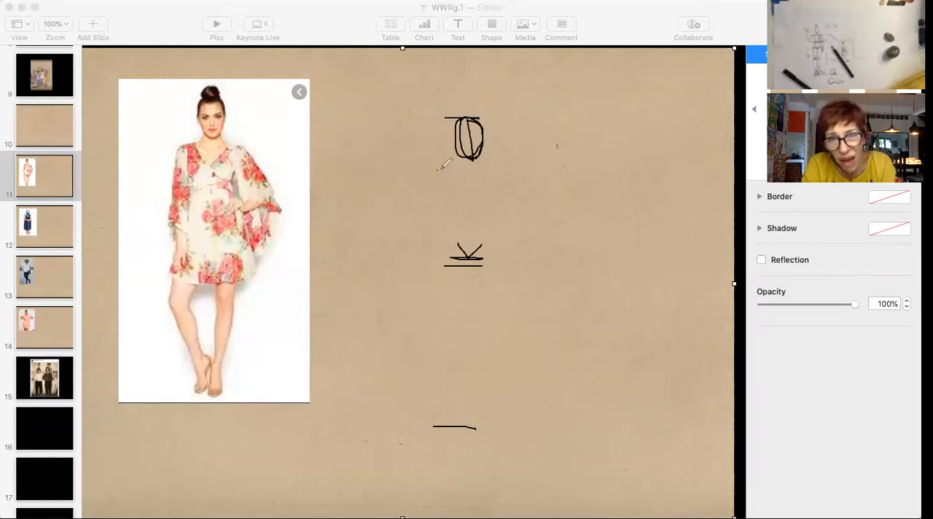
{"action": "left_click_drag", "start_coordinate": [437, 166], "coordinate": [501, 171]}
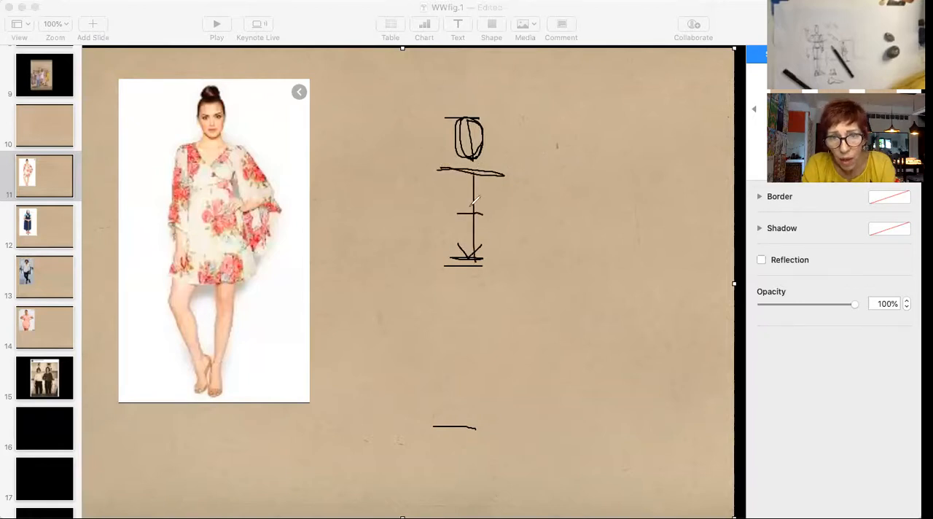
Sketch the torso contours, extend the centre line to the knee, and draw the legs to the feet
{"action": "left_click_drag", "start_coordinate": [452, 182], "coordinate": [473, 255]}
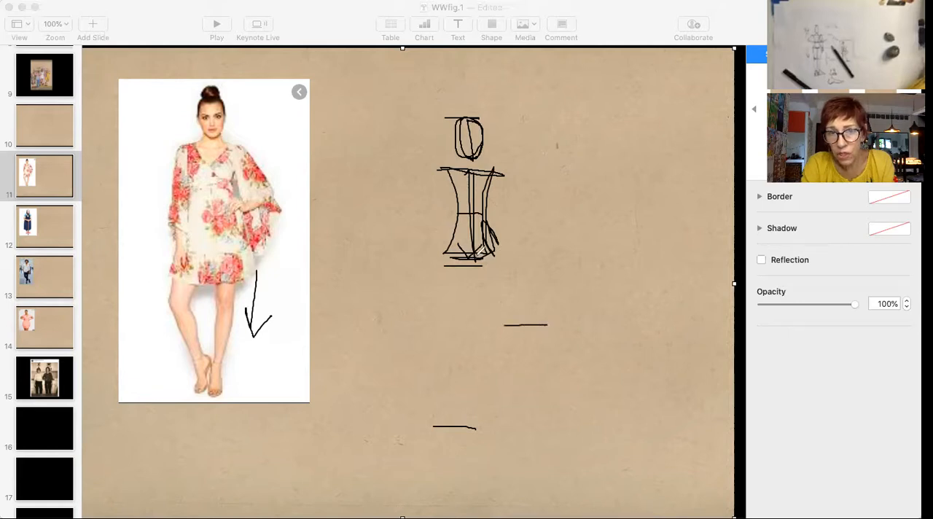
{"action": "left_click_drag", "start_coordinate": [465, 259], "coordinate": [465, 324]}
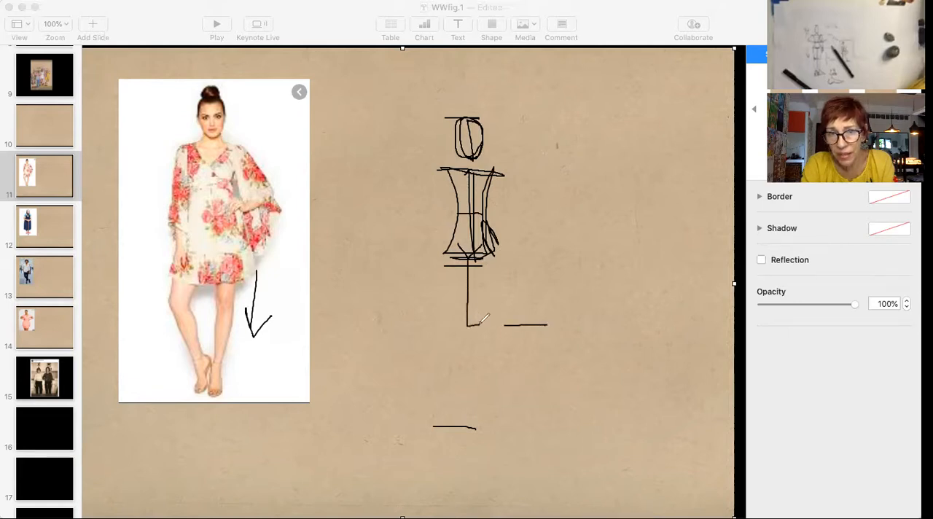
{"action": "left_click_drag", "start_coordinate": [472, 255], "coordinate": [485, 326]}
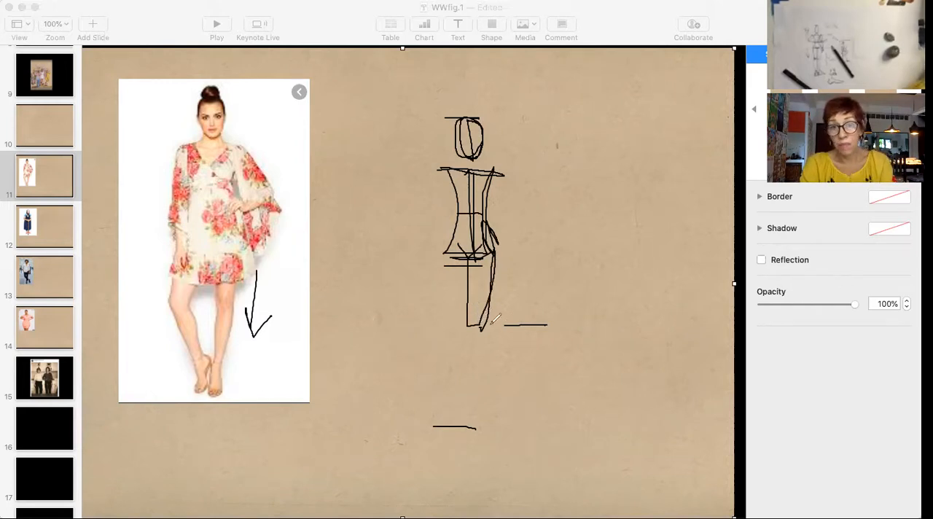
{"action": "left_click_drag", "start_coordinate": [466, 325], "coordinate": [468, 401]}
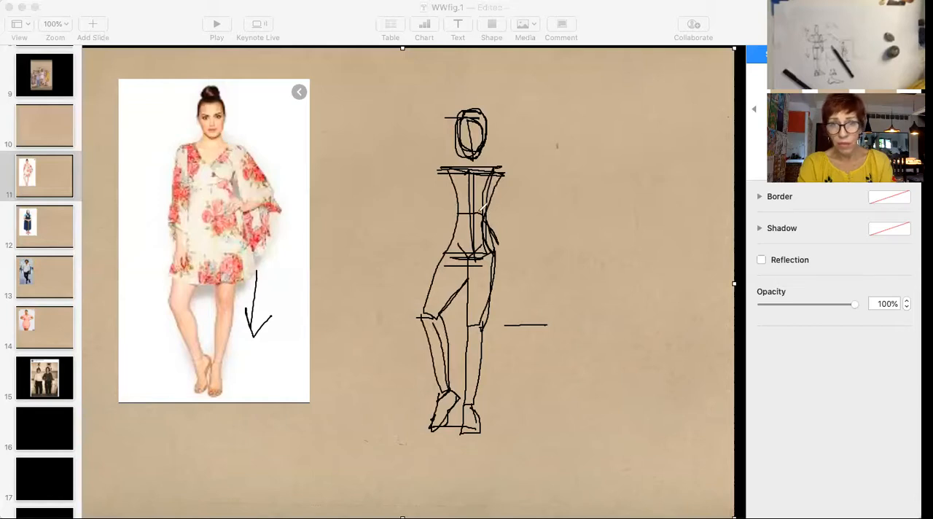
{"action": "mouse_move", "coordinate": [437, 208]}
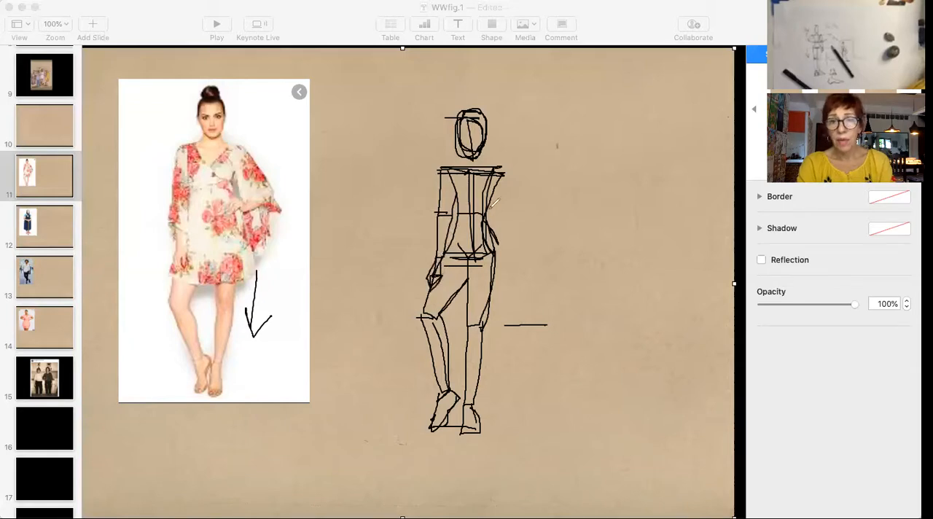
{"action": "mouse_move", "coordinate": [510, 213]}
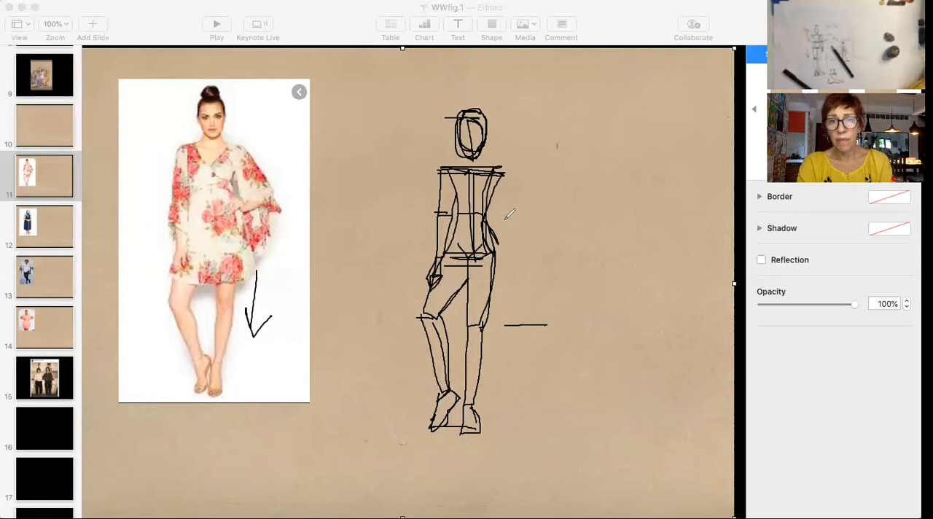
{"action": "mouse_move", "coordinate": [499, 217]}
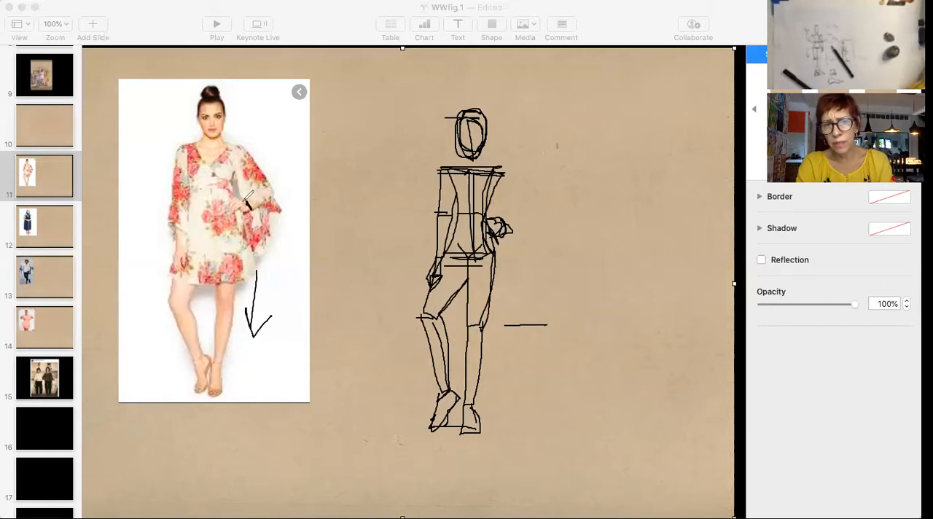
{"action": "mouse_move", "coordinate": [242, 203]}
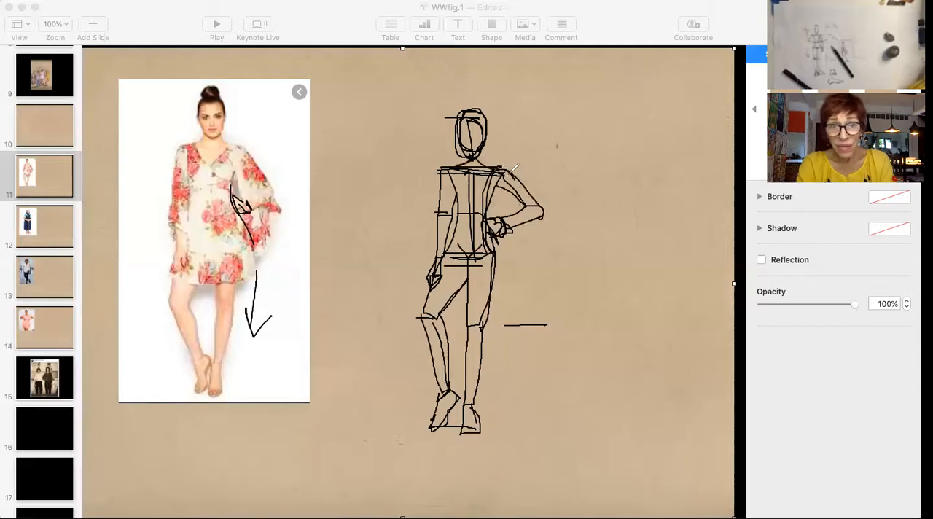
Sketch the dress and hair over the figure, then move on in the slide navigator
{"action": "left_click_drag", "start_coordinate": [510, 175], "coordinate": [558, 226]}
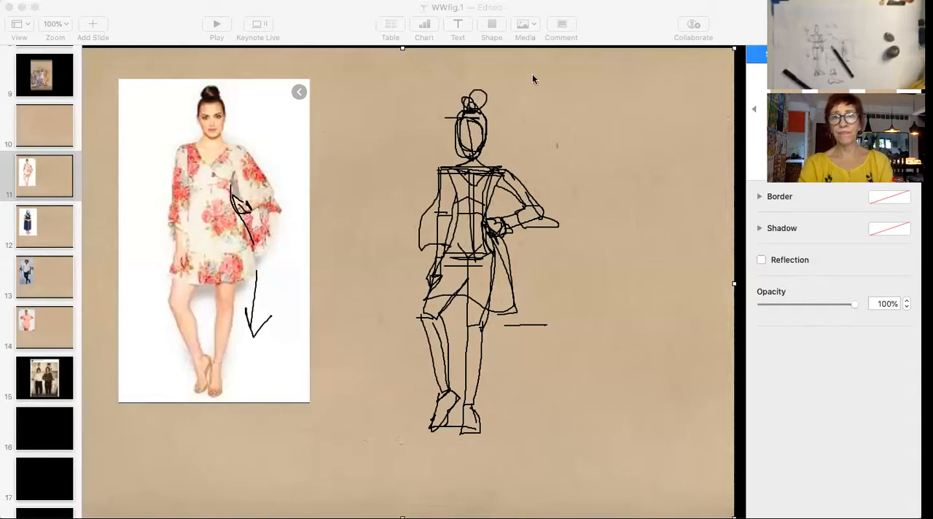
{"action": "mouse_move", "coordinate": [545, 109]}
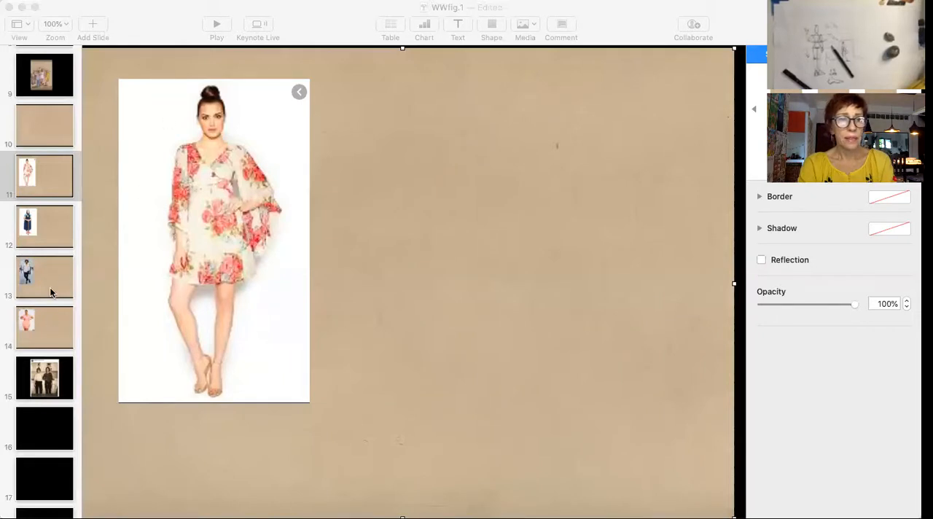
{"action": "left_click", "coordinate": [43, 275]}
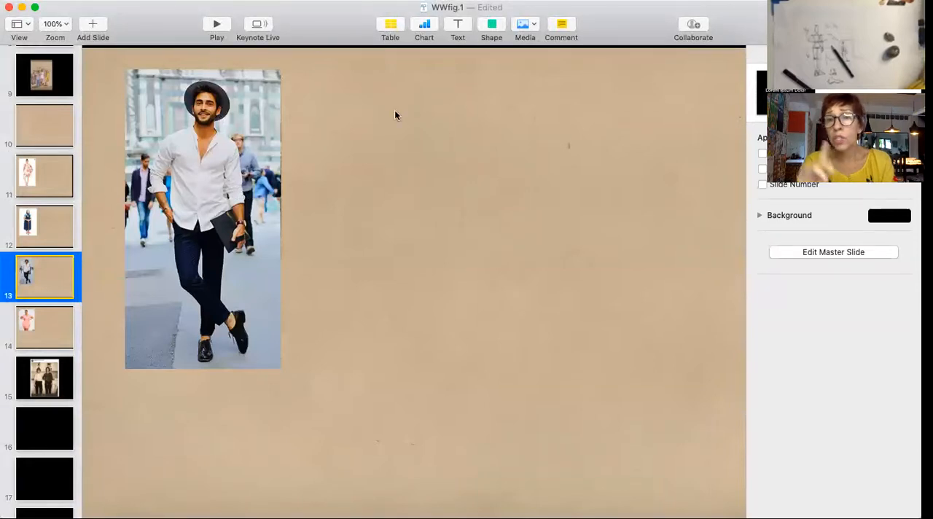
{"action": "mouse_move", "coordinate": [417, 78]}
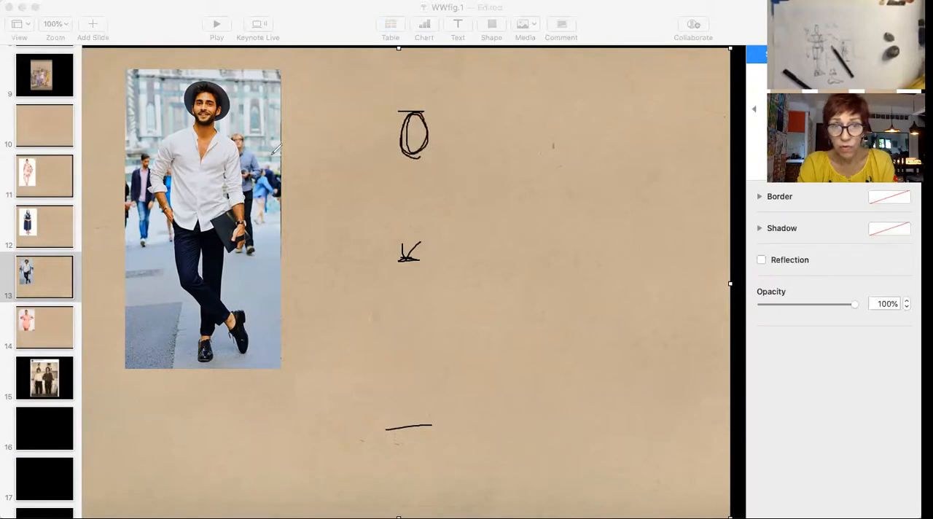
Draw the shoulder line, chest mark and spine to the hips, plus a downward arrow
{"action": "left_click_drag", "start_coordinate": [383, 168], "coordinate": [452, 172]}
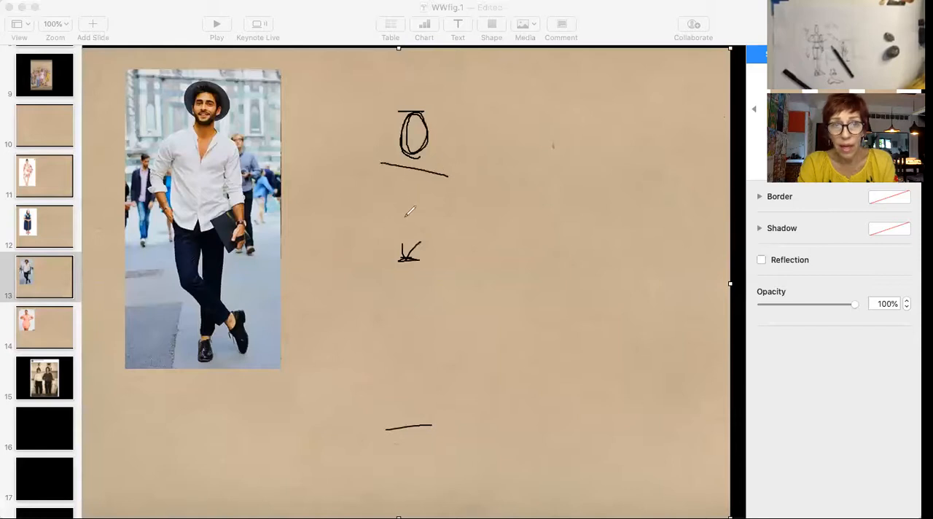
{"action": "left_click_drag", "start_coordinate": [392, 207], "coordinate": [421, 198]}
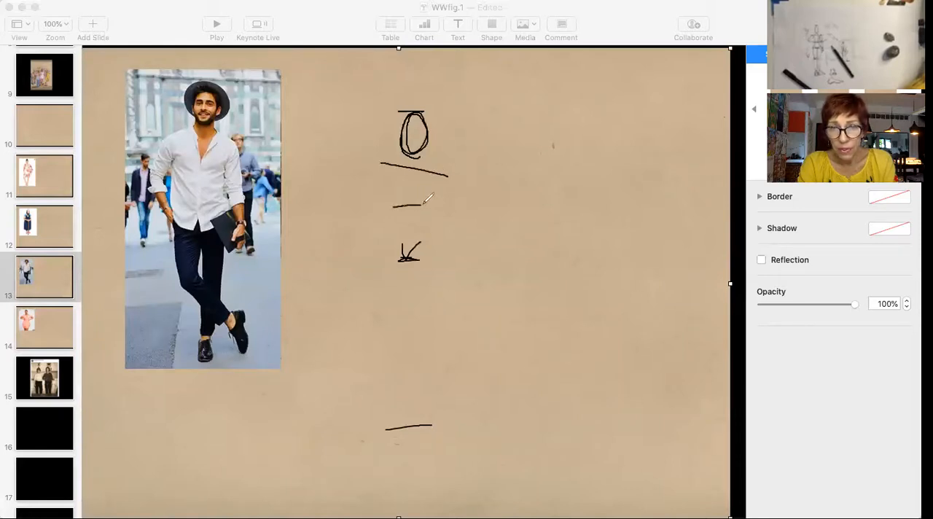
{"action": "left_click_drag", "start_coordinate": [394, 212], "coordinate": [427, 207]}
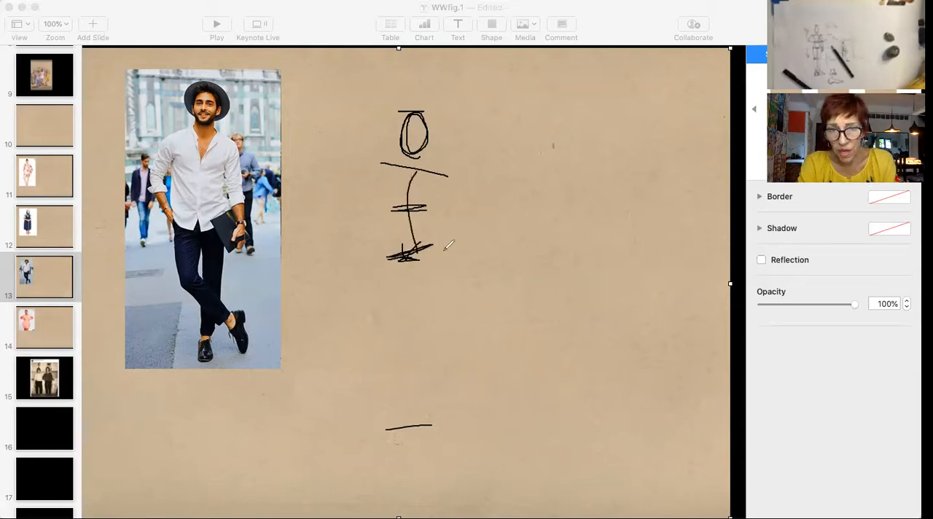
{"action": "left_click_drag", "start_coordinate": [484, 251], "coordinate": [463, 335]}
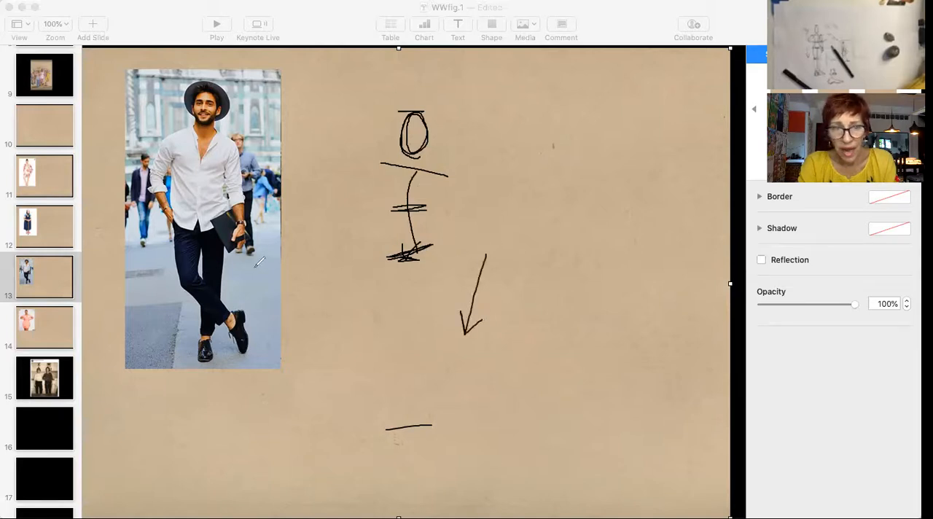
{"action": "mouse_move", "coordinate": [443, 248]}
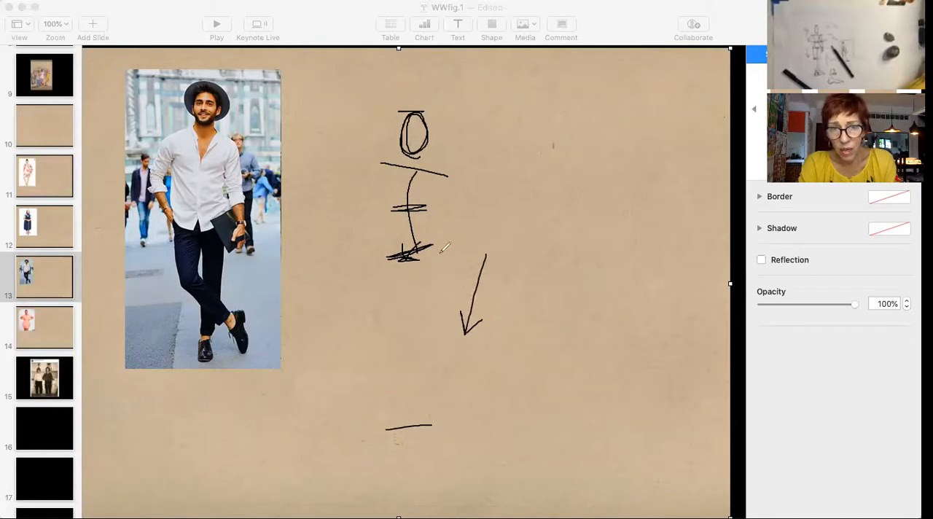
Draw the legs from the hips down to the bottom ground line
{"action": "left_click_drag", "start_coordinate": [437, 251], "coordinate": [426, 412]}
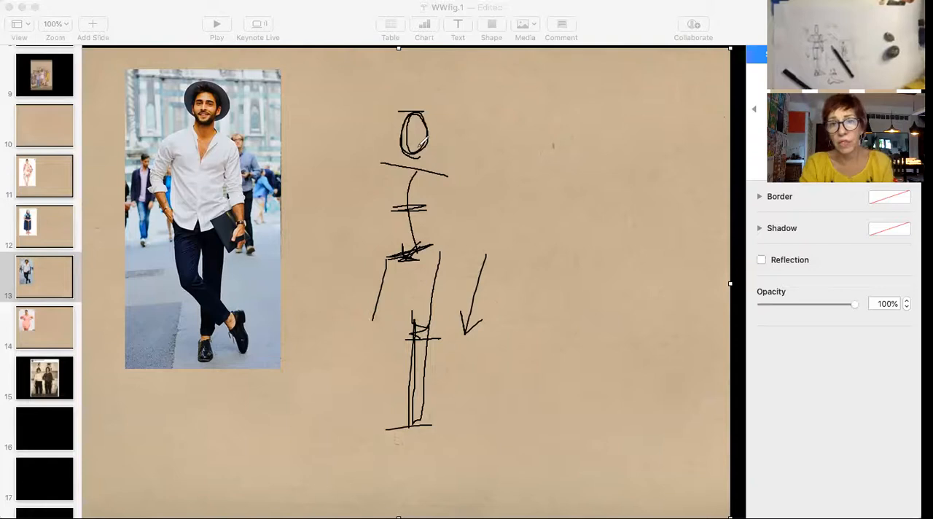
{"action": "mouse_move", "coordinate": [532, 79]}
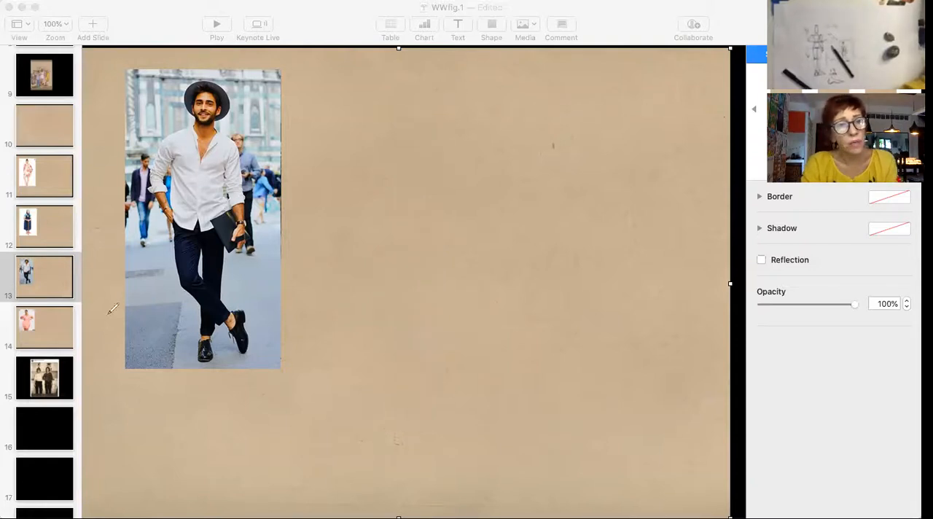
{"action": "mouse_move", "coordinate": [168, 73]}
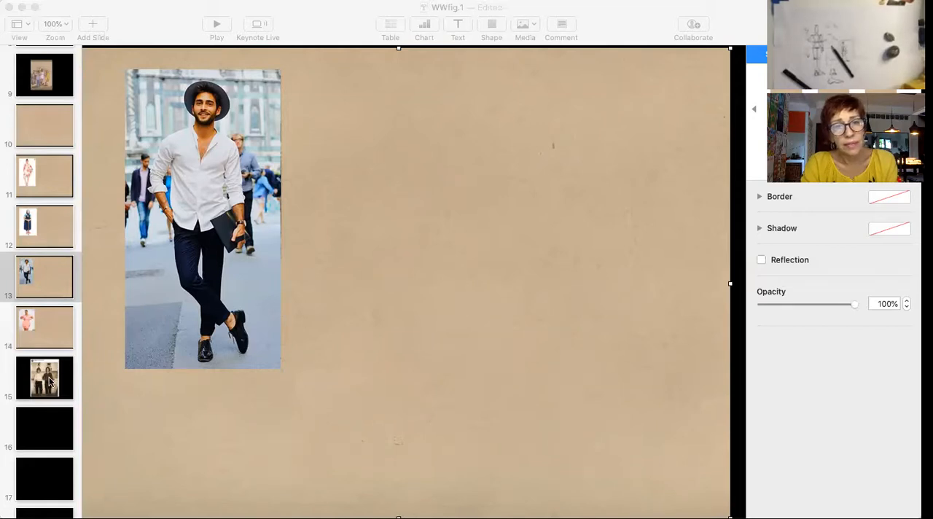
Select slide 15 showing the two women in a kitchen
{"action": "left_click", "coordinate": [43, 378]}
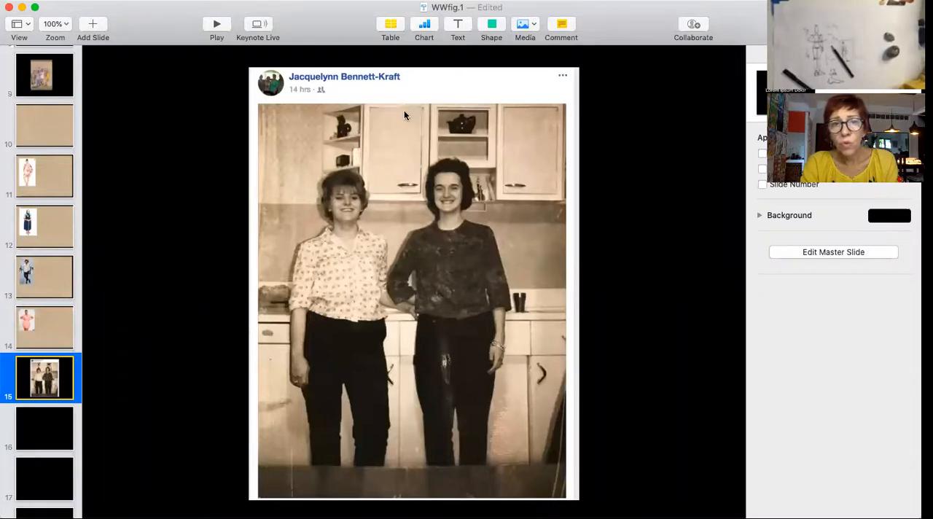
{"action": "mouse_move", "coordinate": [289, 270]}
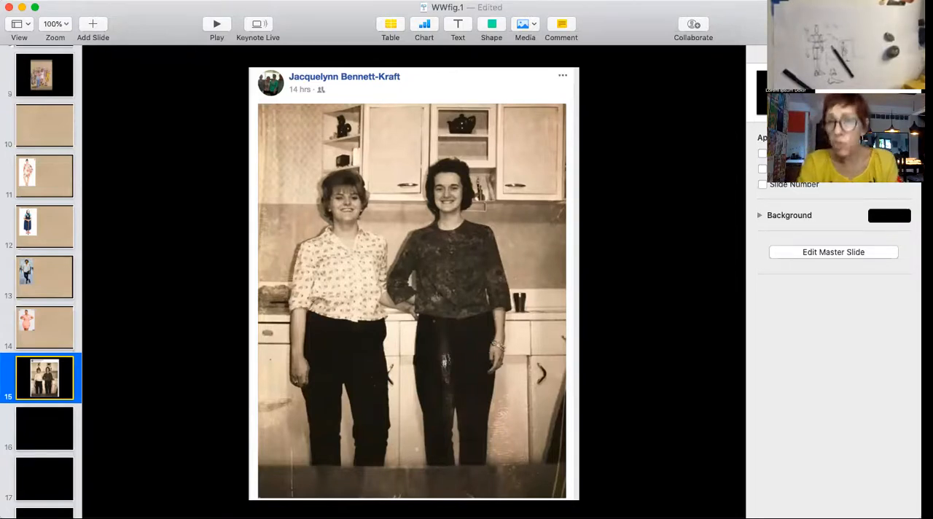
{"action": "mouse_move", "coordinate": [589, 420]}
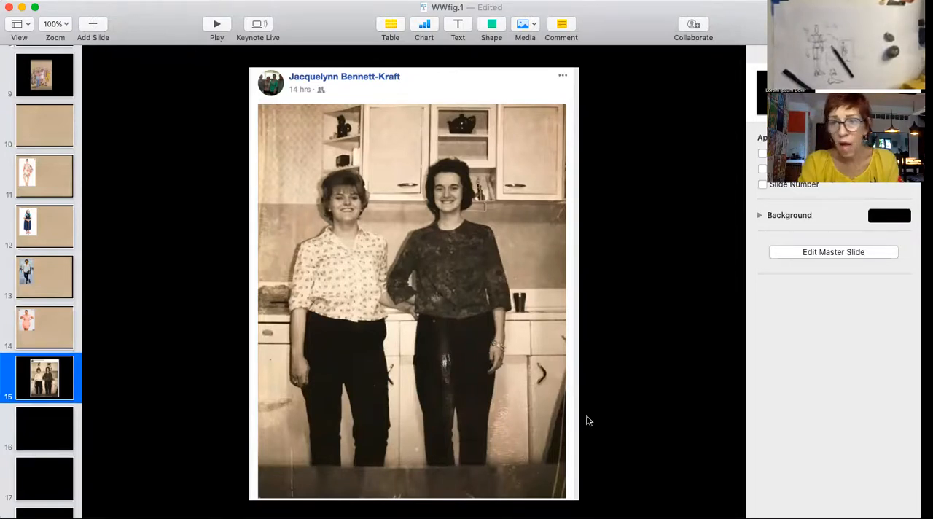
{"action": "mouse_move", "coordinate": [589, 329]}
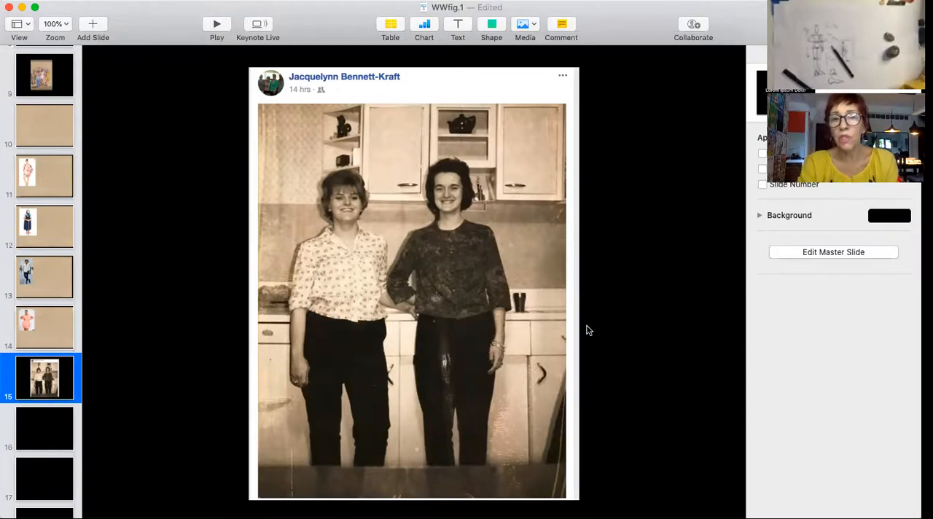
{"action": "mouse_move", "coordinate": [448, 462]}
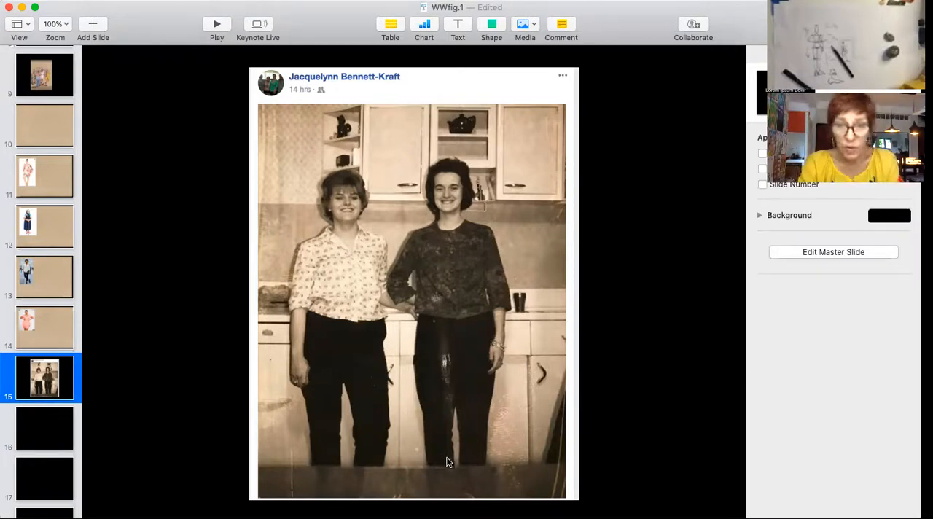
{"action": "mouse_move", "coordinate": [361, 117]}
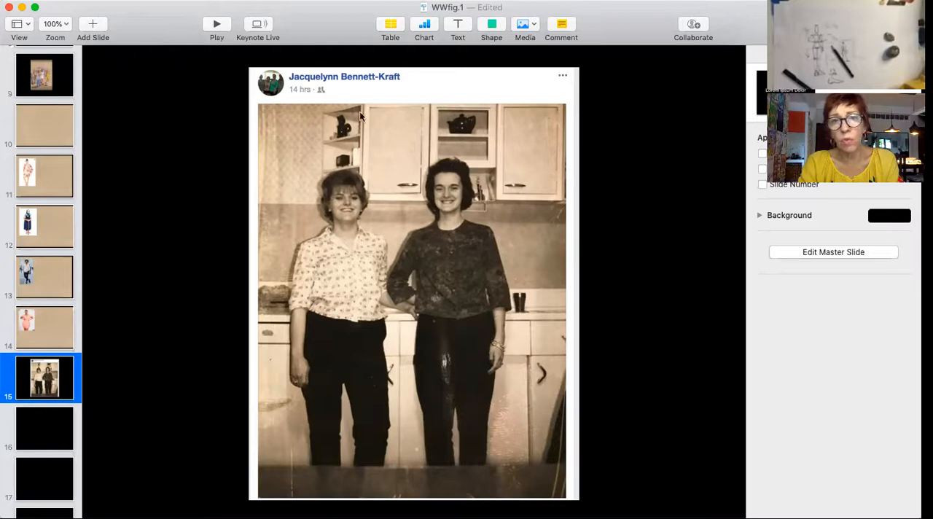